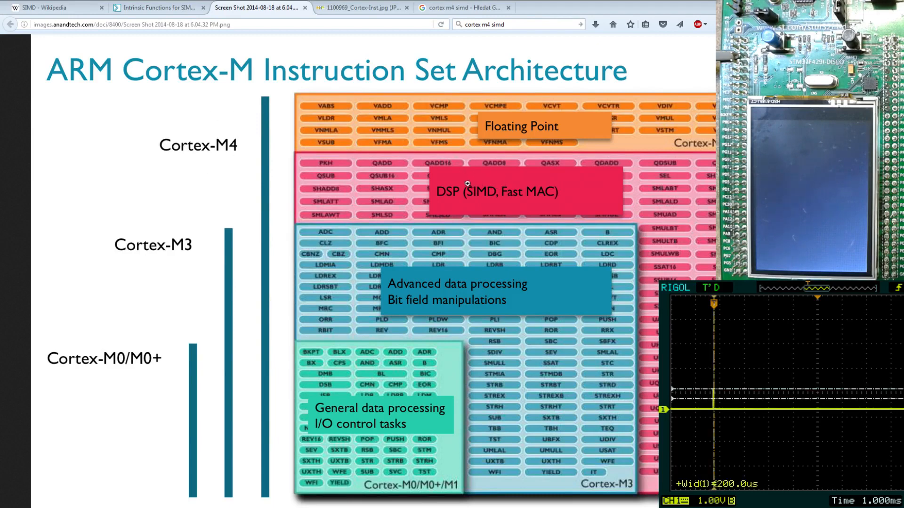
mouse_move(512, 201)
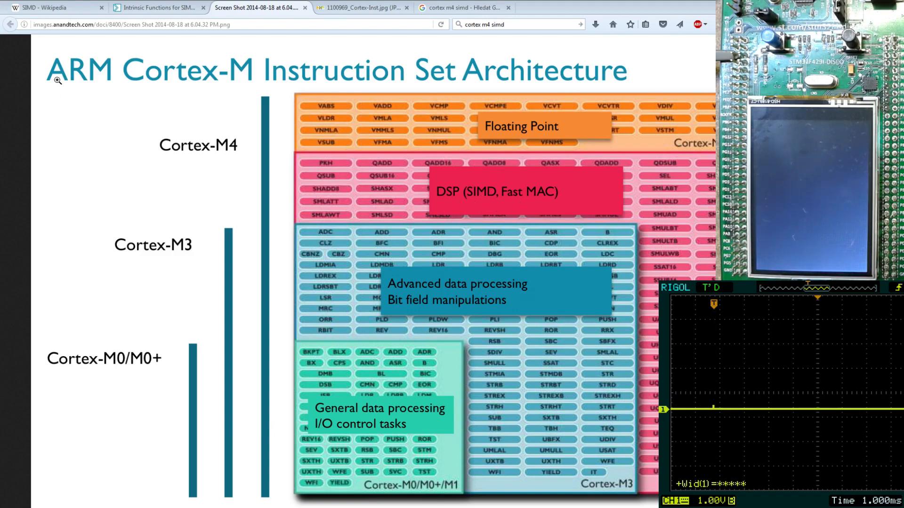
Step: Switch to Em::Blocks and back to the Cortex-M instruction set diagram
click(55, 8)
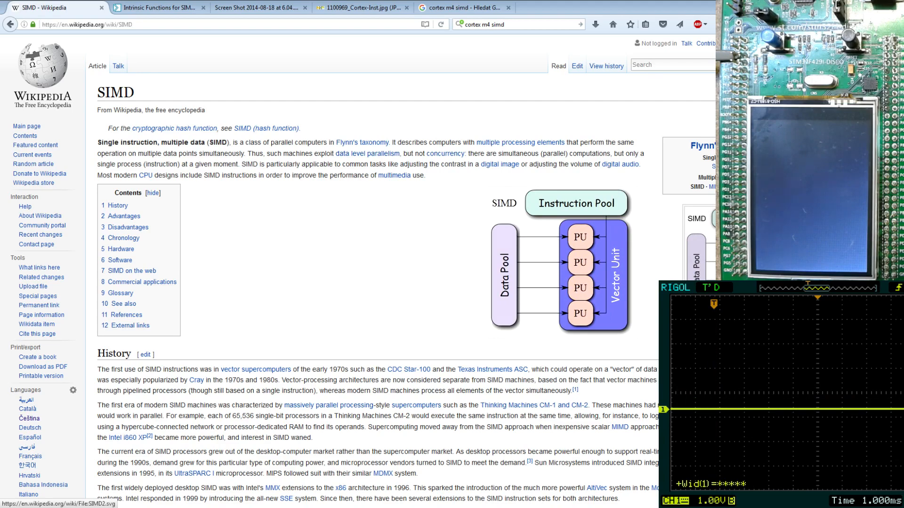
click(258, 8)
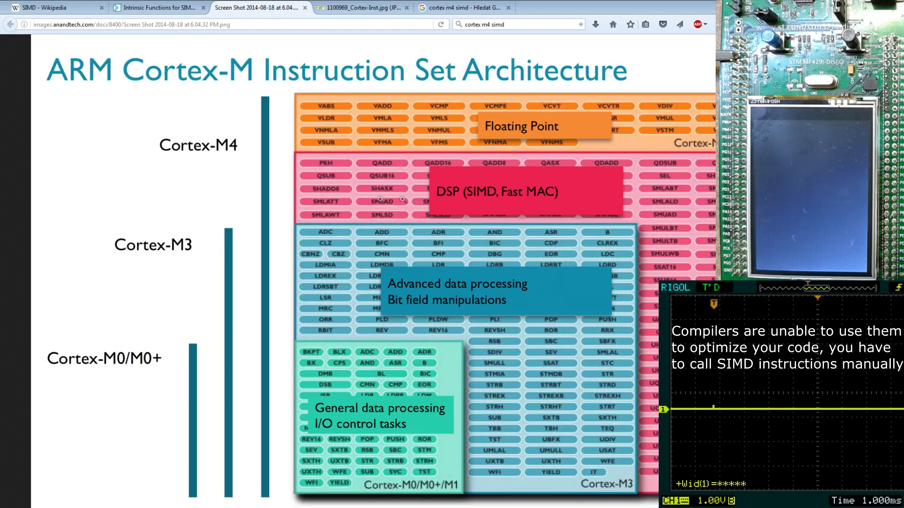
mouse_move(457, 183)
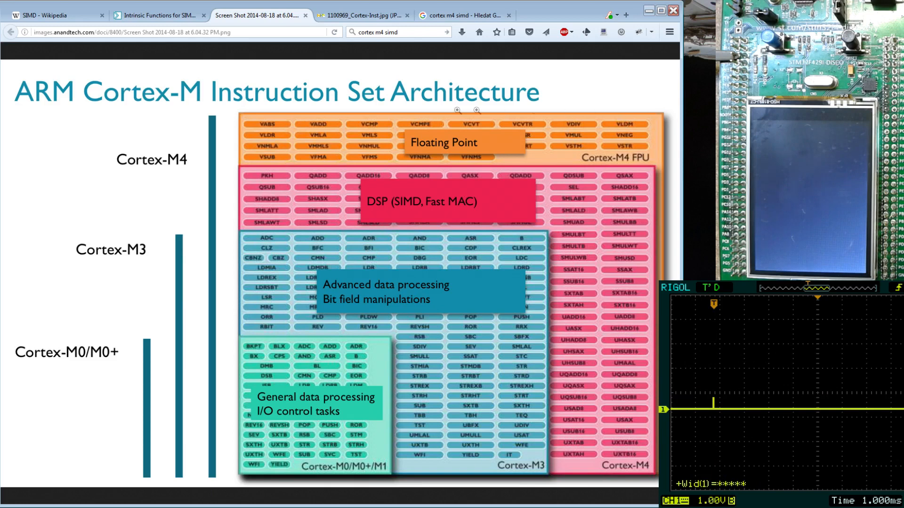
mouse_move(481, 147)
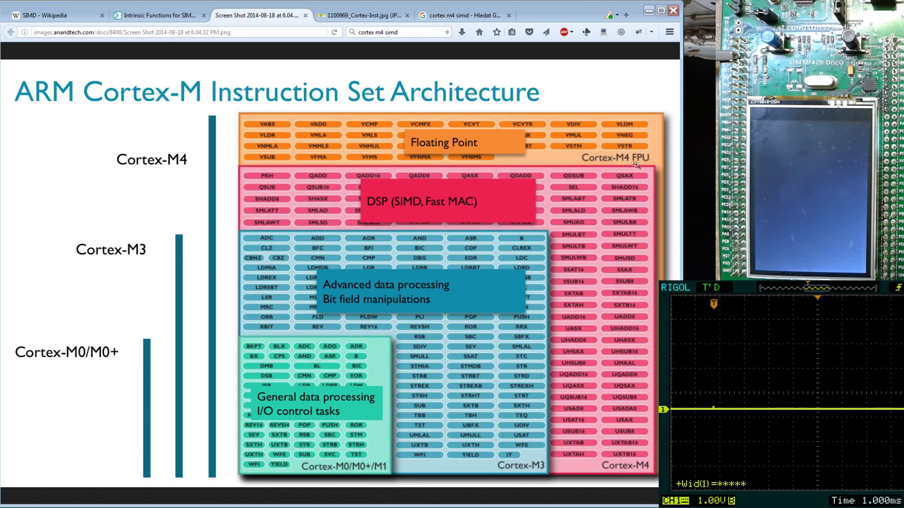
mouse_move(634, 156)
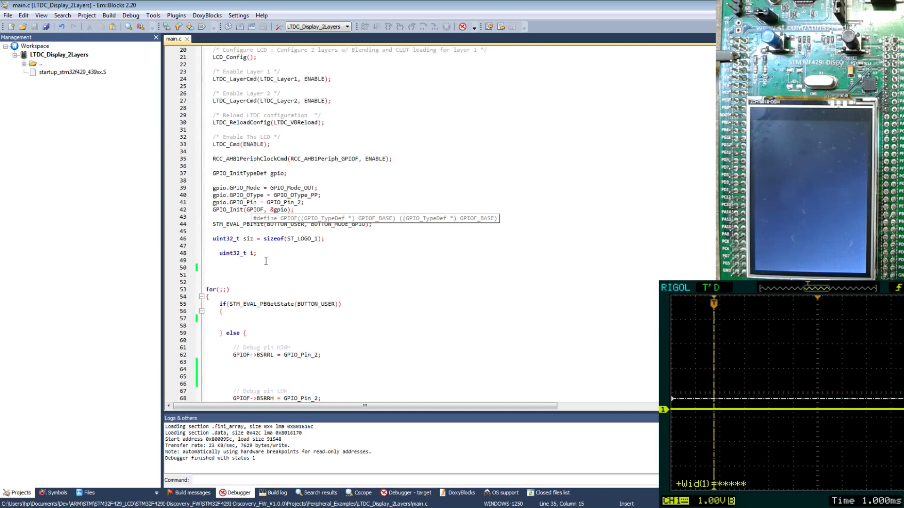
mouse_move(266, 261)
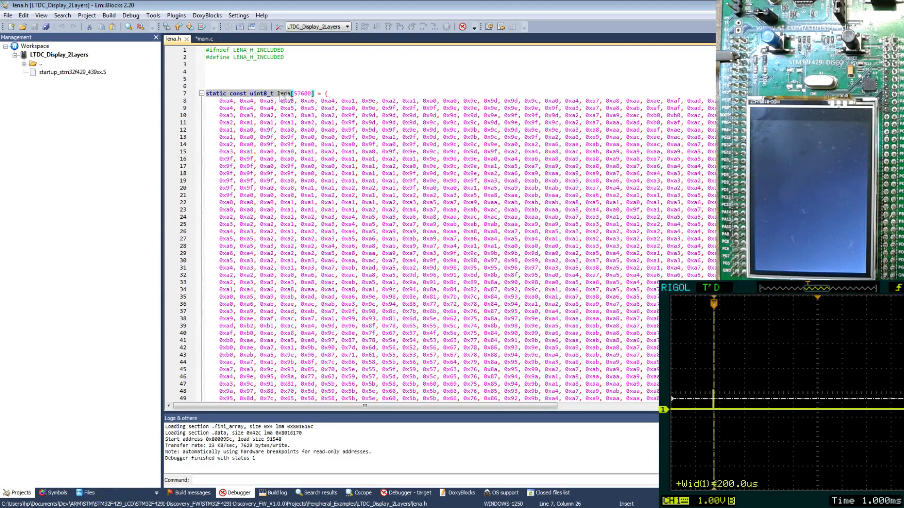
Step: Return to main.c and pick the 57600 loop limit for the lena-to-framebuffer copy loop
click(203, 39)
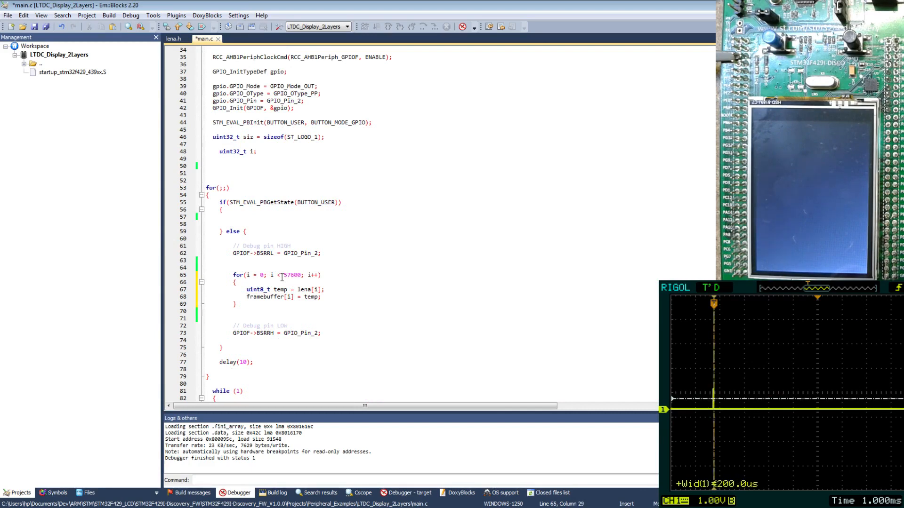
double_click(310, 289)
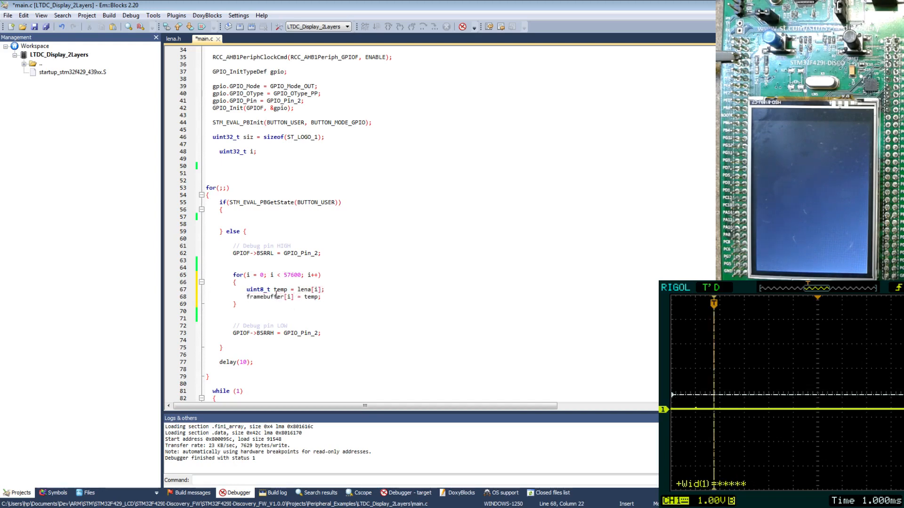
mouse_move(276, 296)
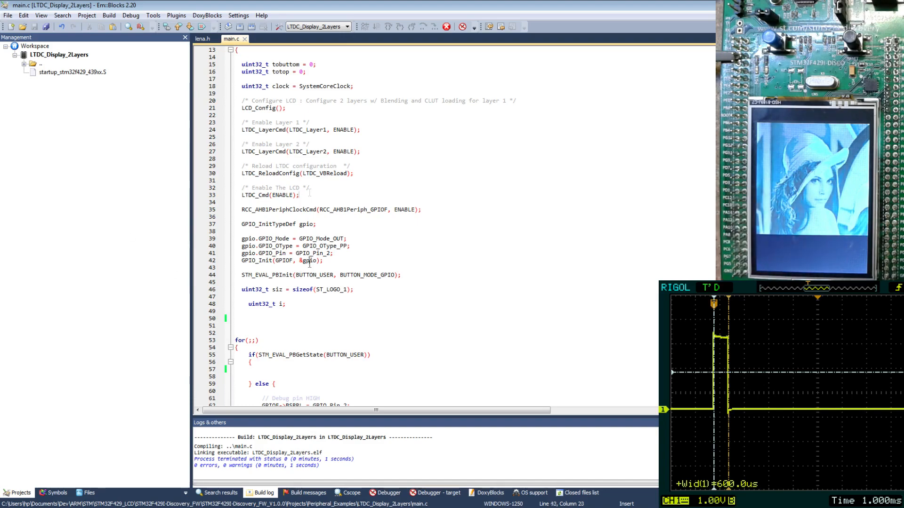
Step: Scroll main.c to review the built image-copy loop
scroll(down, 3)
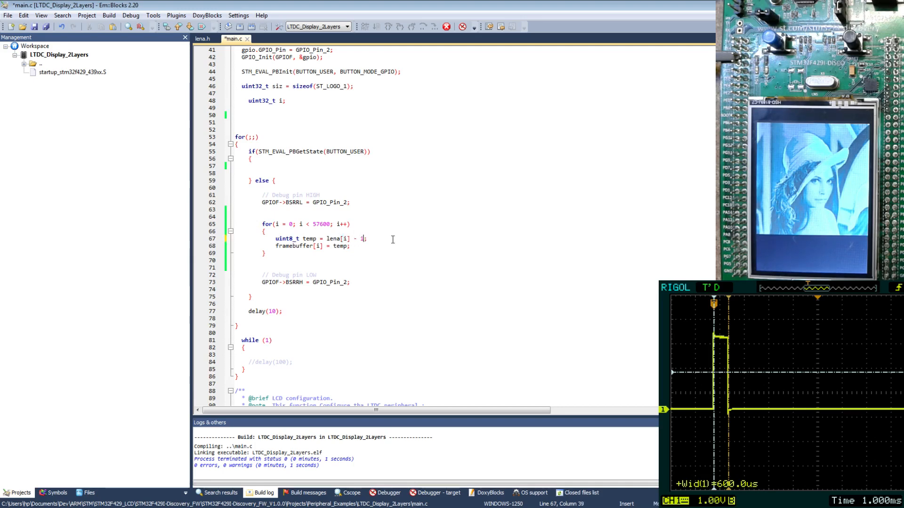
Step: Subtract 100 from each lena byte, rebuild and run it on the STM32F429 board
text(00)
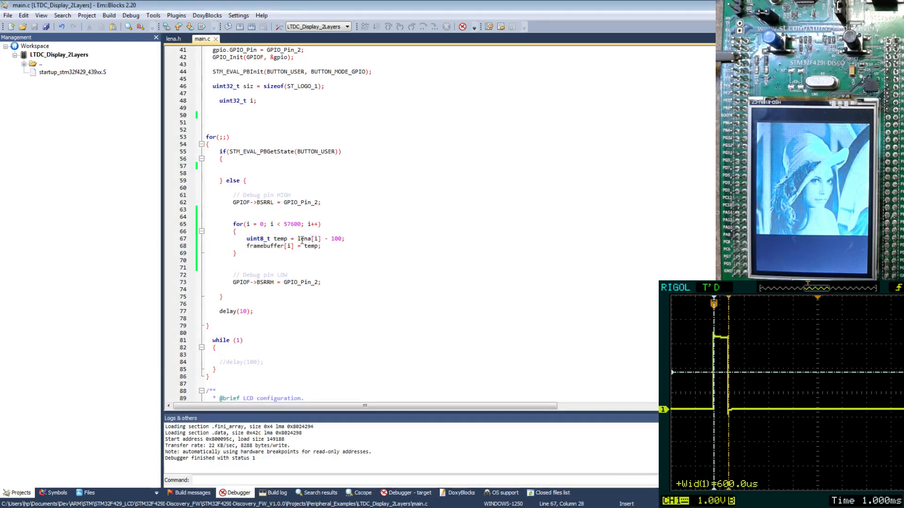
double_click(265, 246)
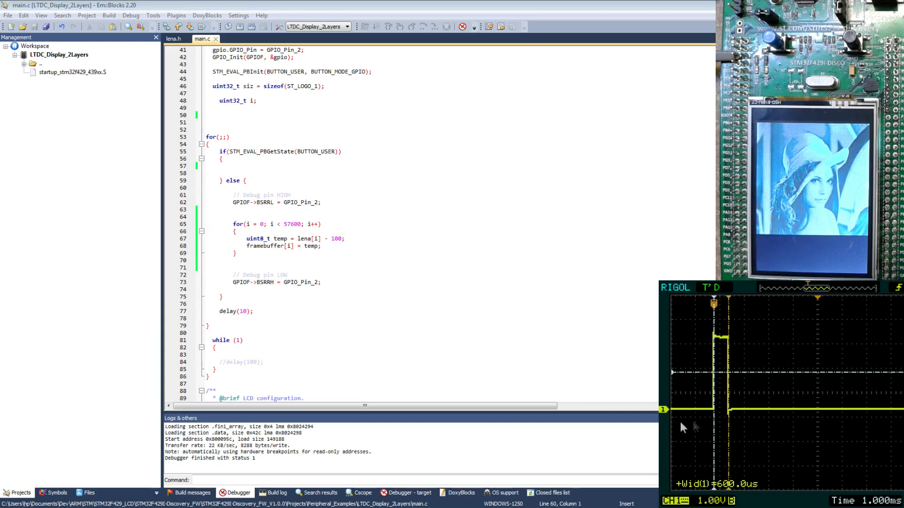
mouse_move(775, 421)
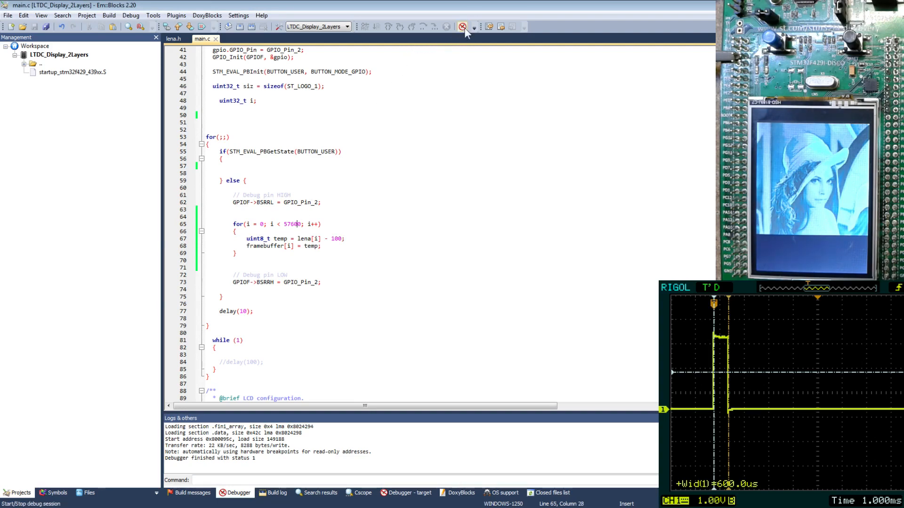
click(462, 26)
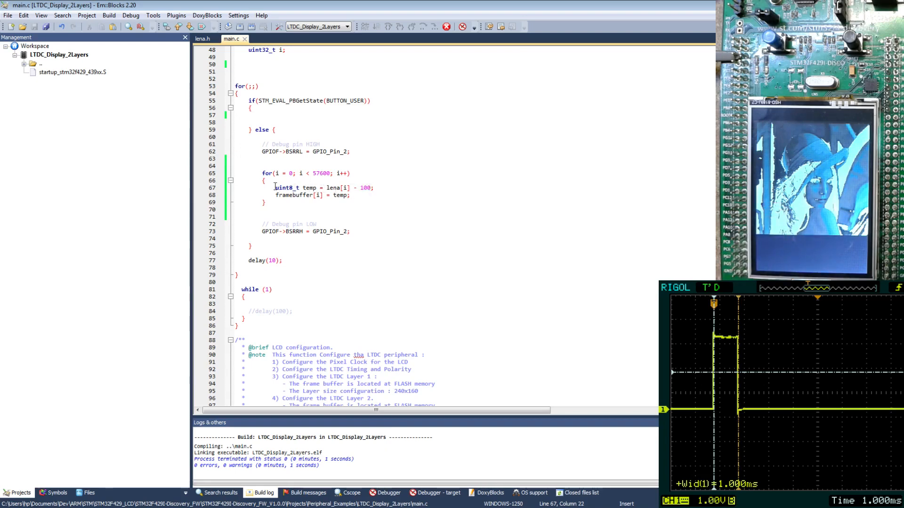
Step: Add an if(temp < 0) clamp in the copy loop and cast temp to uint8_t for the framebuffer
double_click(286, 188)
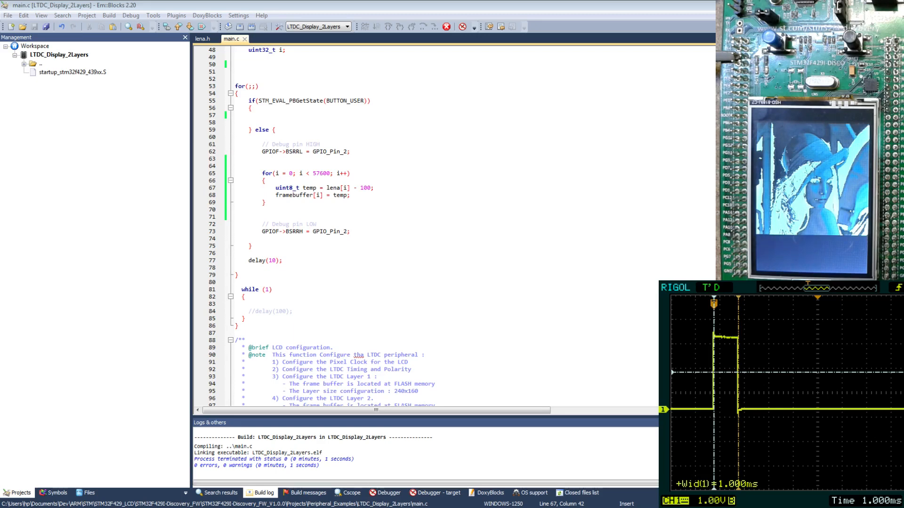
text(if(temp < 0))
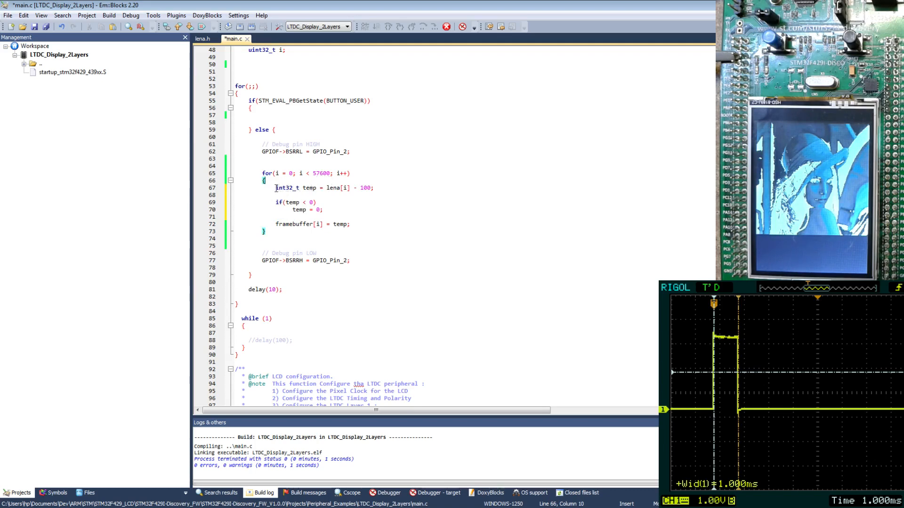
click(276, 188)
text((uint8_t))
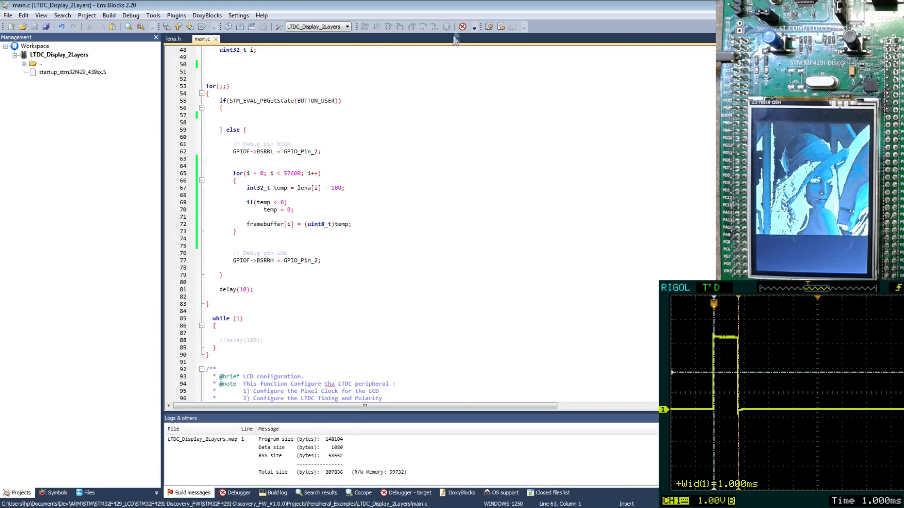
Step: Start a debug session and let the clamped darkening loop run on the board
click(462, 26)
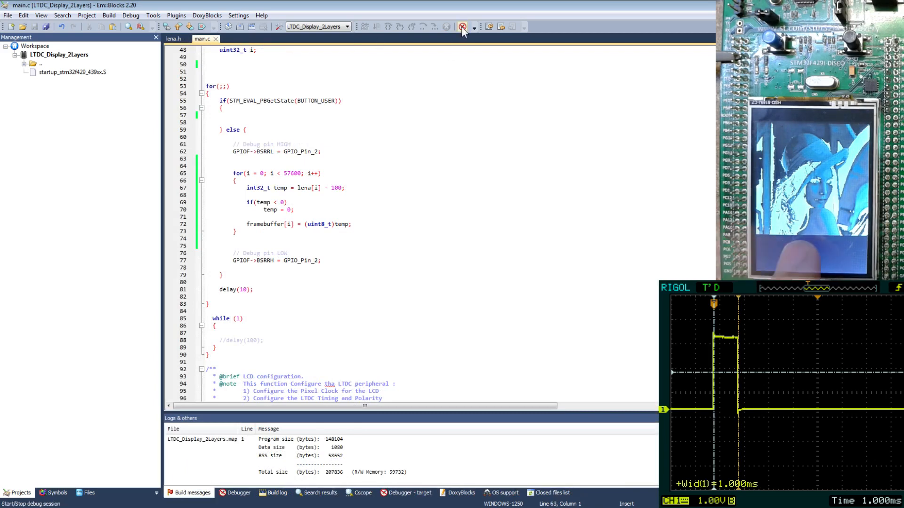
click(461, 26)
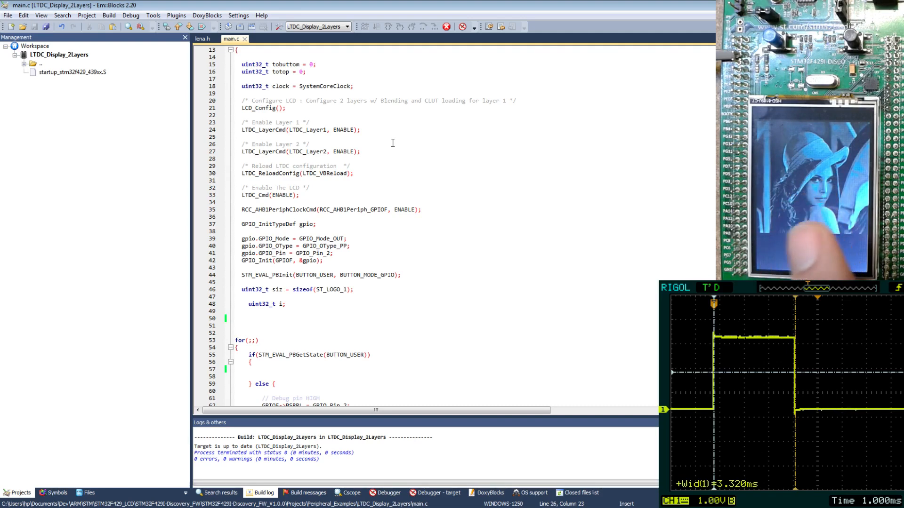
scroll(down, 3)
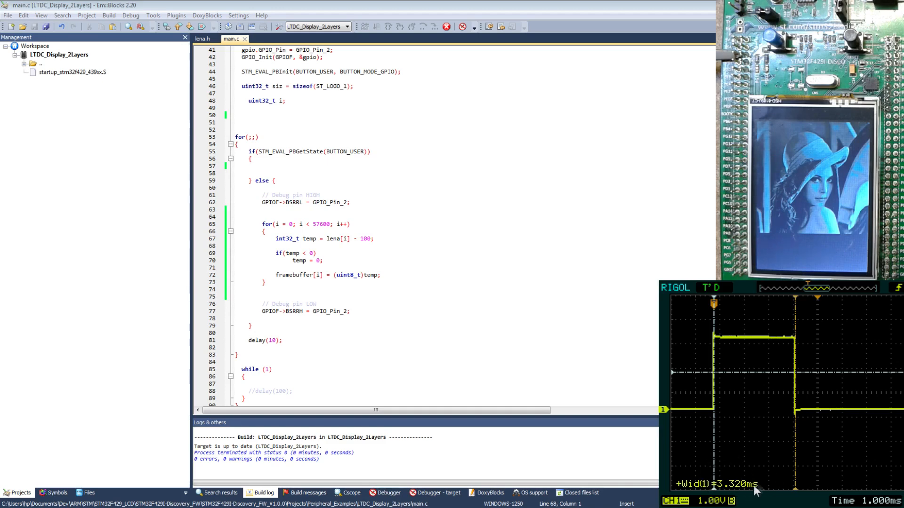
mouse_move(716, 340)
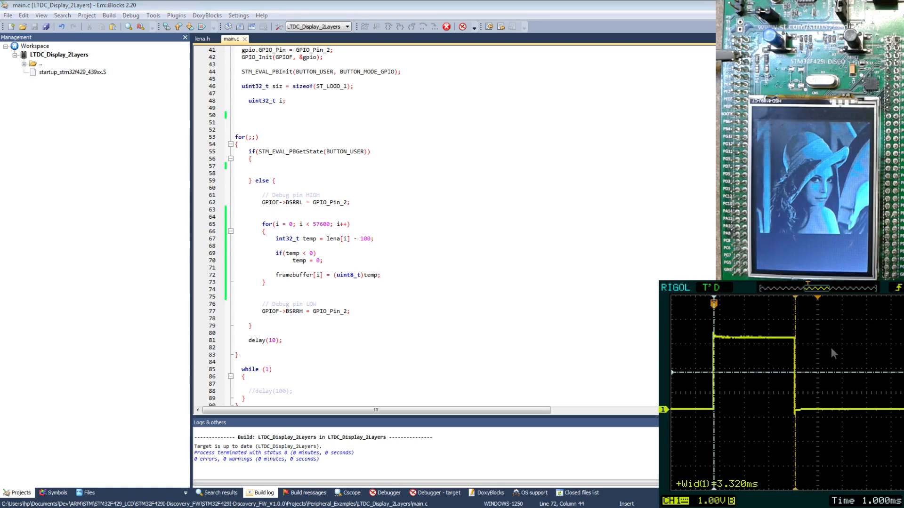
mouse_move(735, 407)
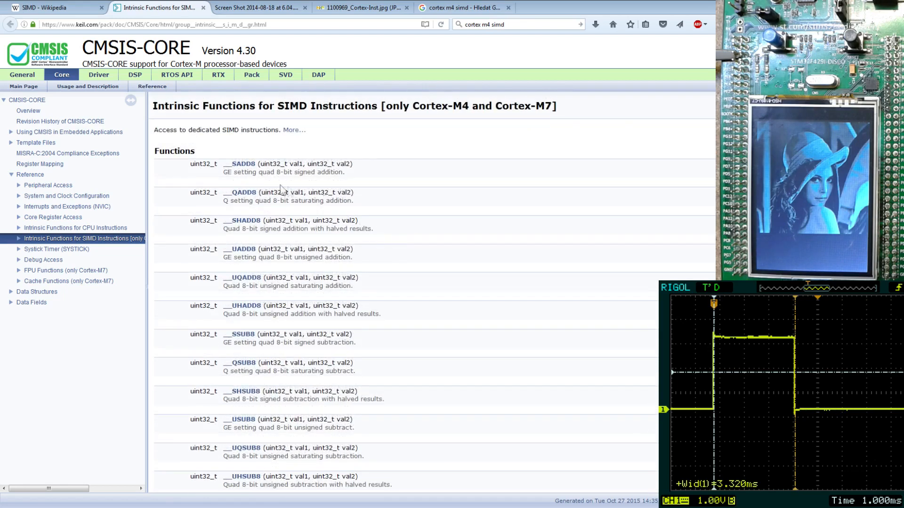
Step: Scroll the CMSIS SIMD intrinsics page towards the __UQSUB8 entry
scroll(down, 3)
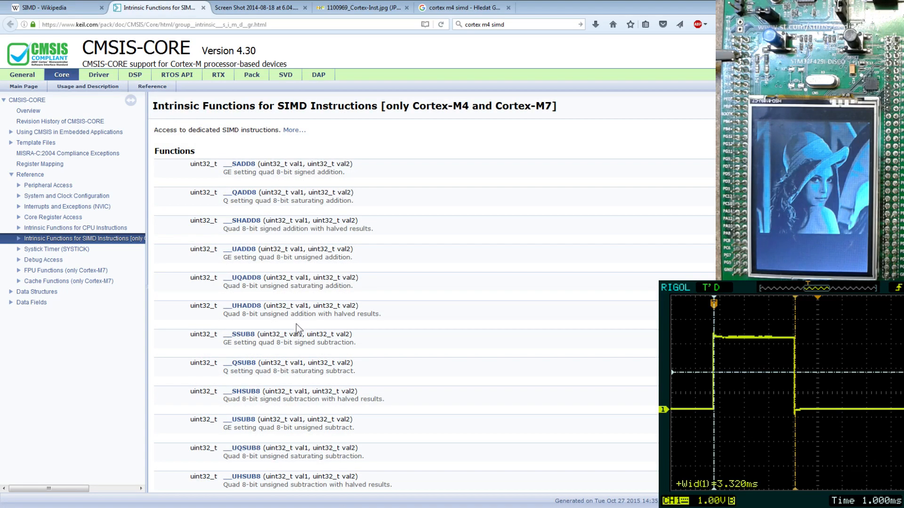
scroll(down, 3)
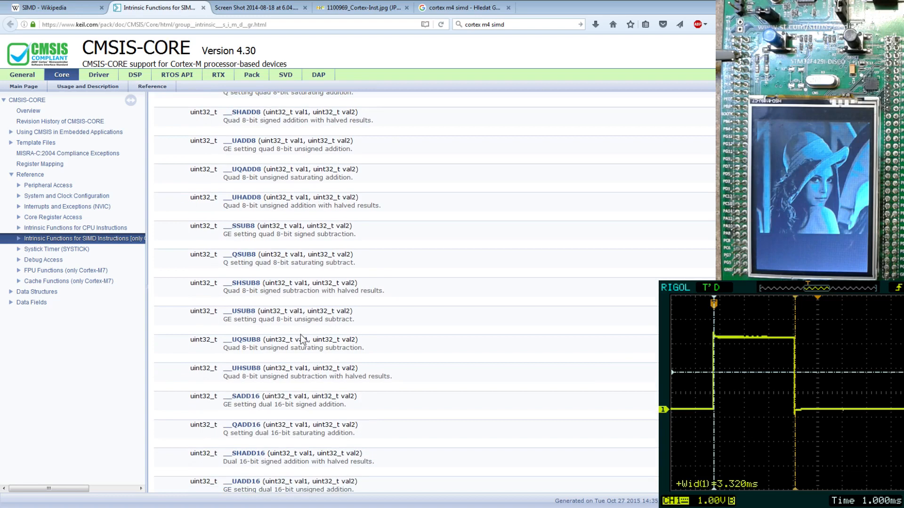
scroll(down, 3)
text(__UQSUB8)
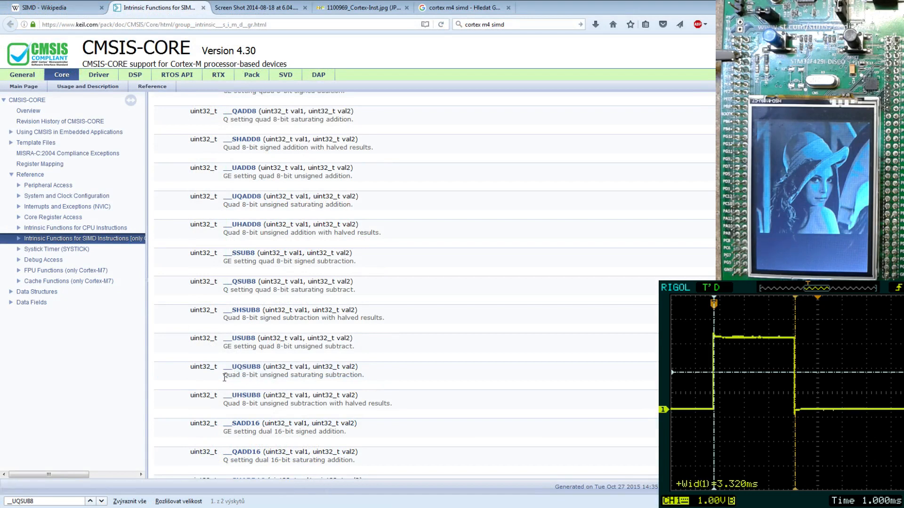
mouse_move(247, 371)
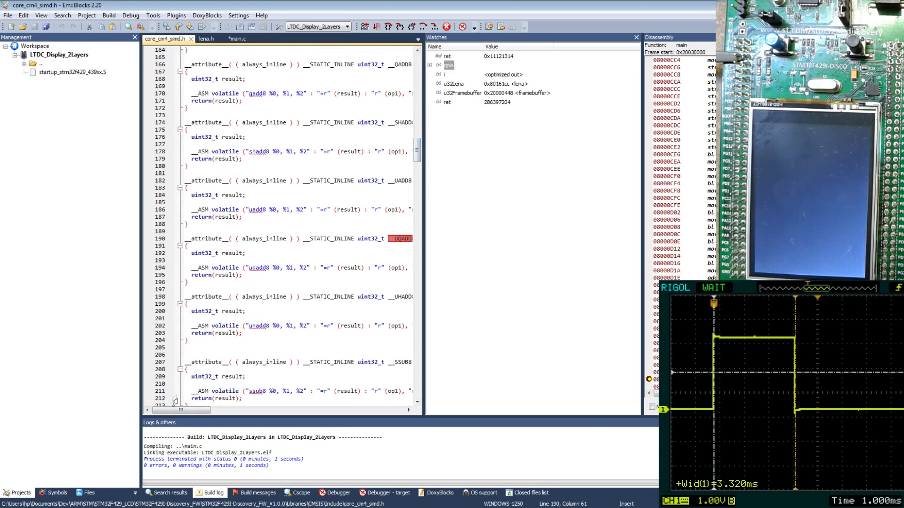
Step: Look at the __UQADD8 definition in core_cm4_simd.h and return to main.c
drag(181, 409, 185, 409)
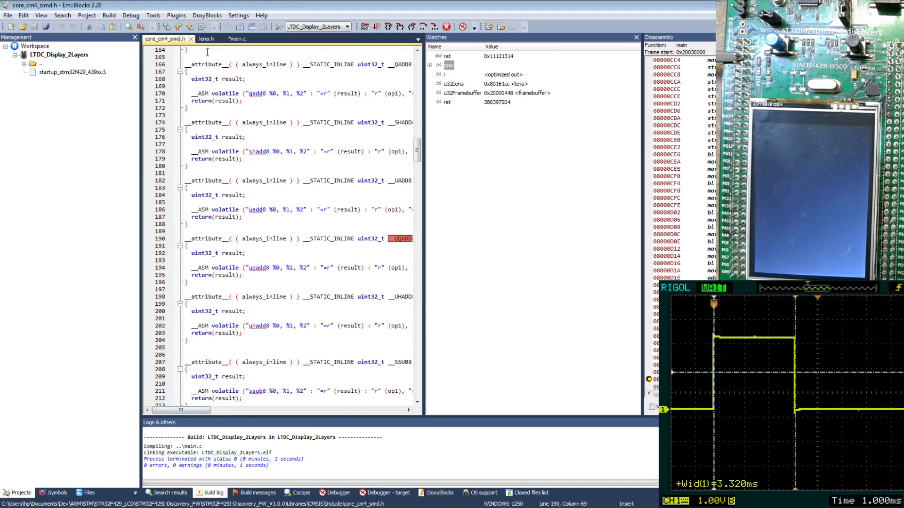
click(237, 39)
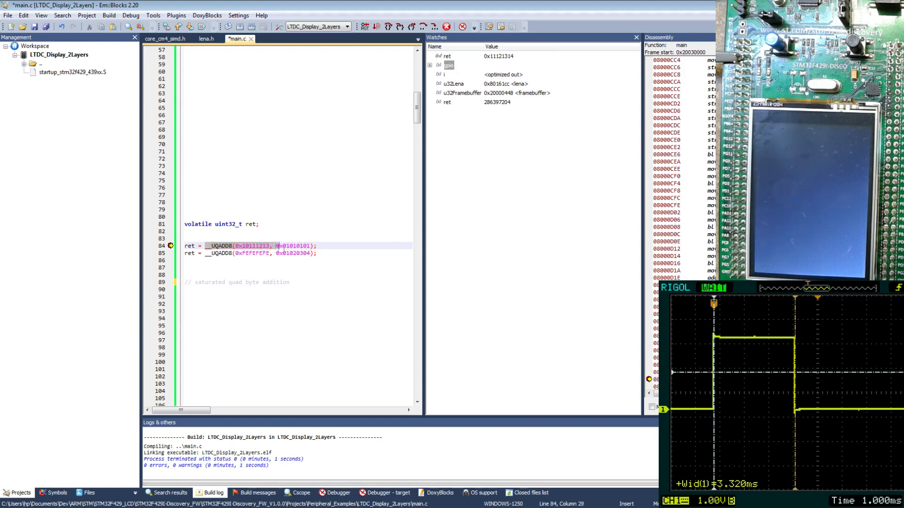
Step: Step over the first __UQADD8 call and check ret reads 0x11121314
click(324, 246)
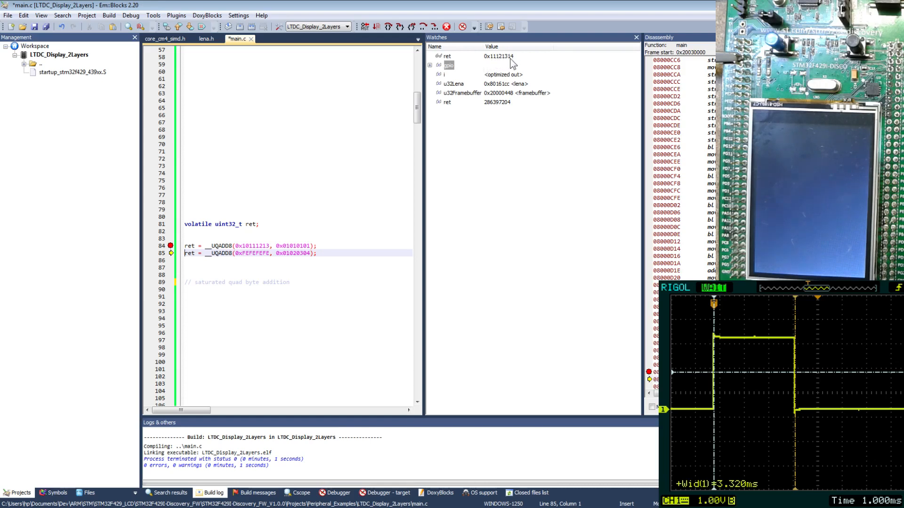
double_click(250, 246)
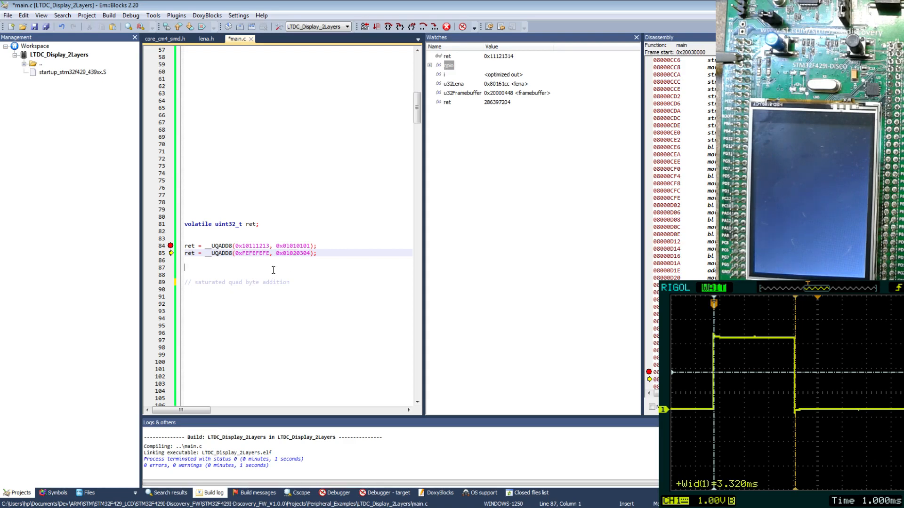
Step: Edit the __UQADD8 test values (0xFF byte = 0x01) before removing the test lines from main.c
text(0xFF)
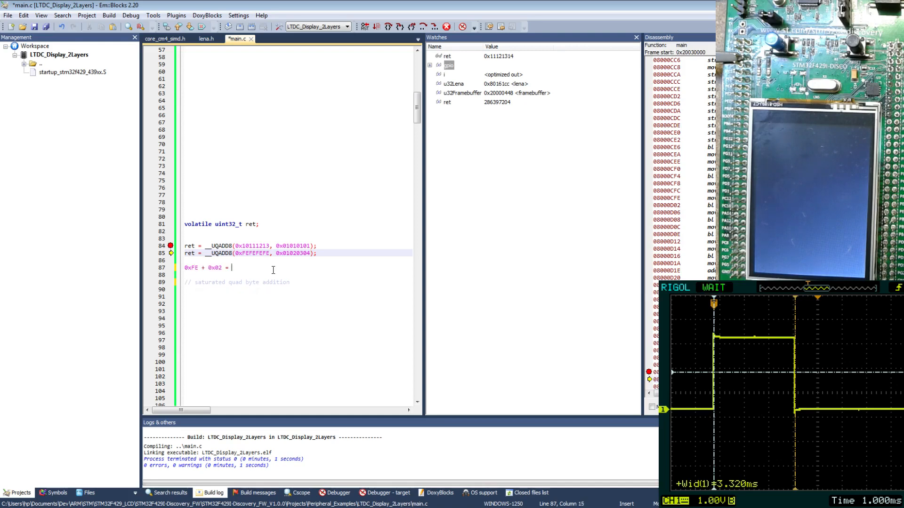
text(byte)
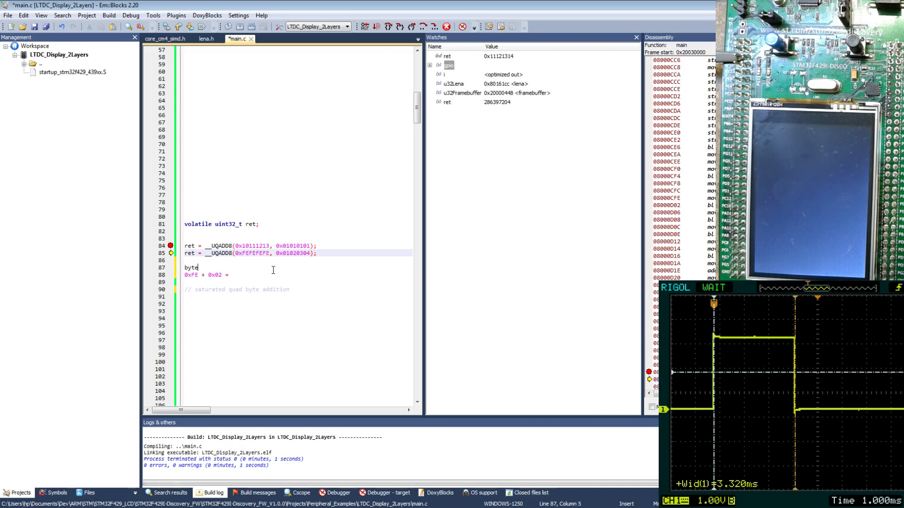
text(= 0x01)
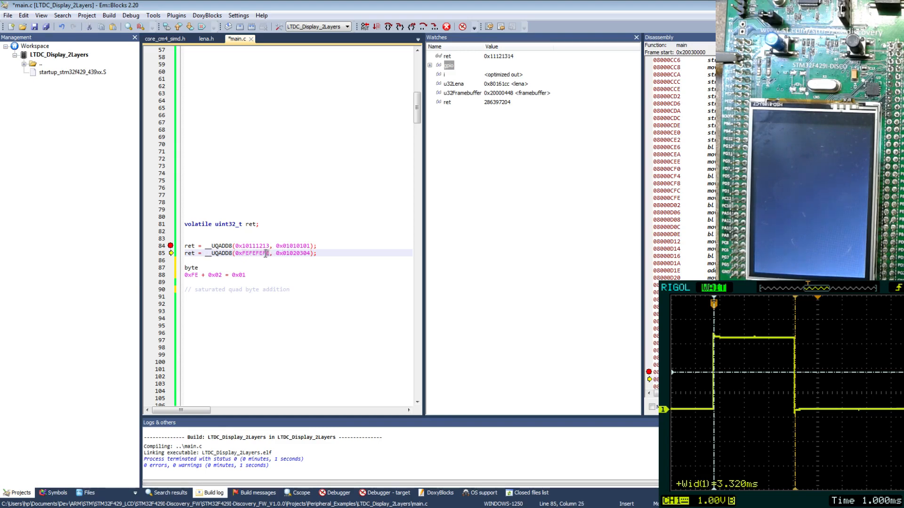
click(242, 254)
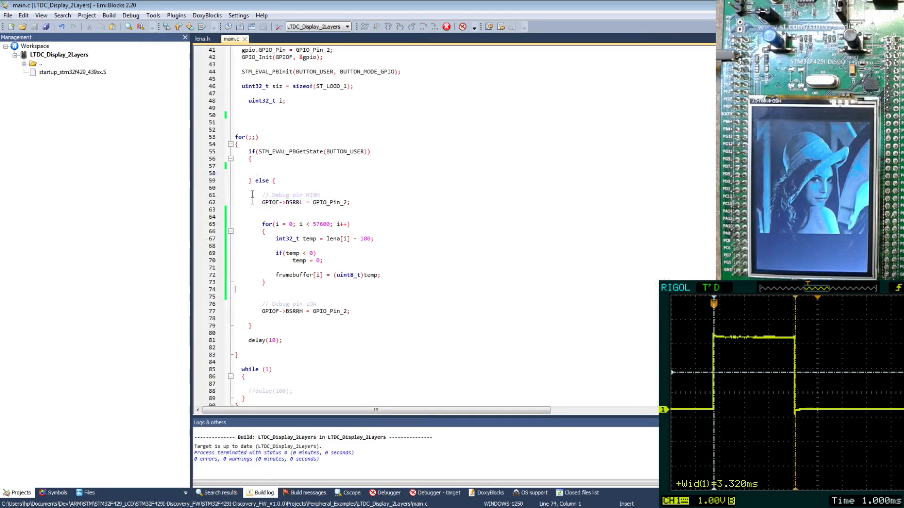
Step: Replace the button-check if line with u32Lena/u32Framebuffer pointers and a __UQSUB8 loop over 57600/4 words
triple_click(312, 151)
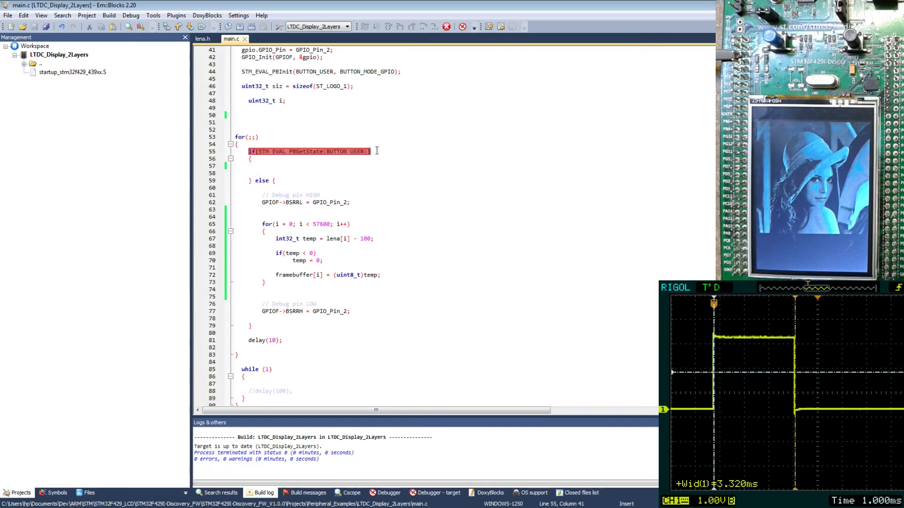
click(253, 196)
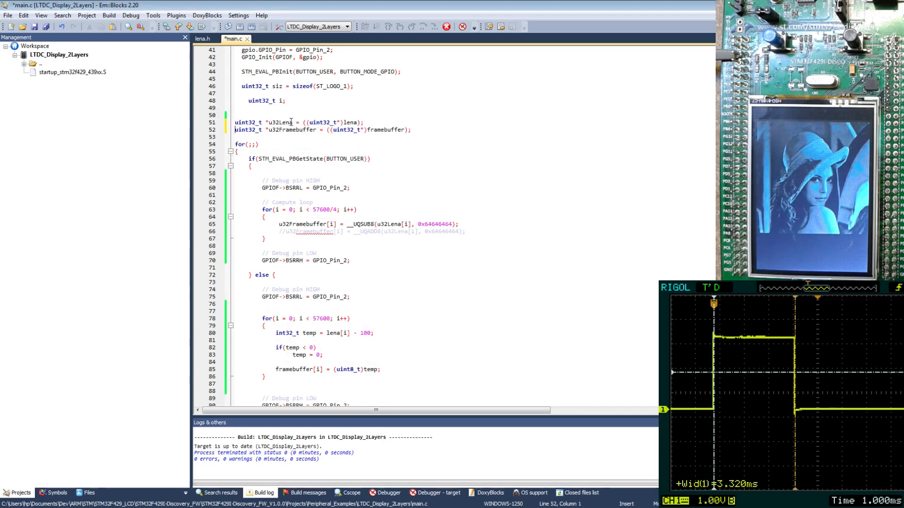
Step: Save main.c and highlight the u32Lena pointer and the 0x64646464 subtraction constant
double_click(291, 130)
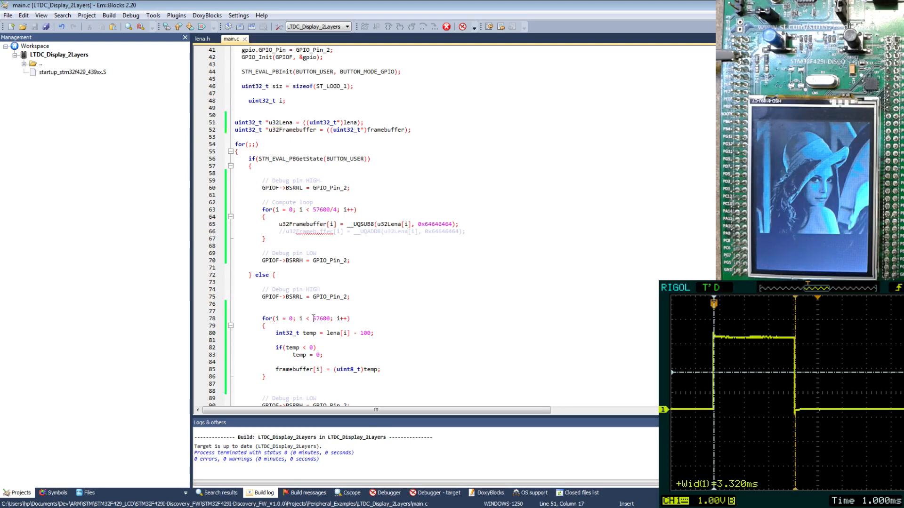
click(323, 319)
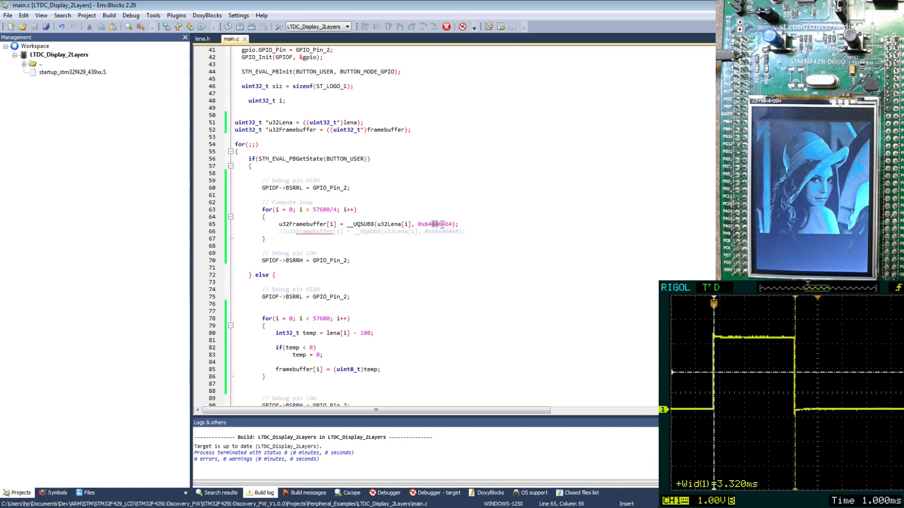
click(452, 224)
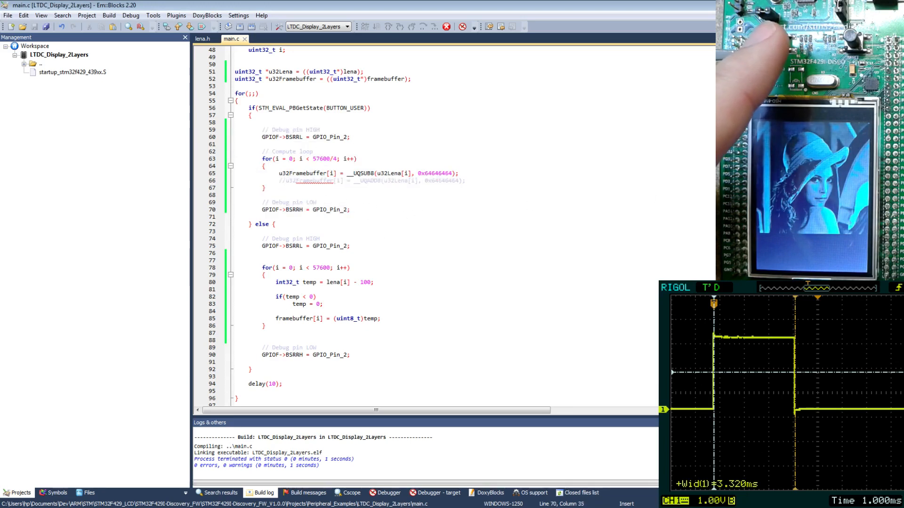
mouse_move(702, 344)
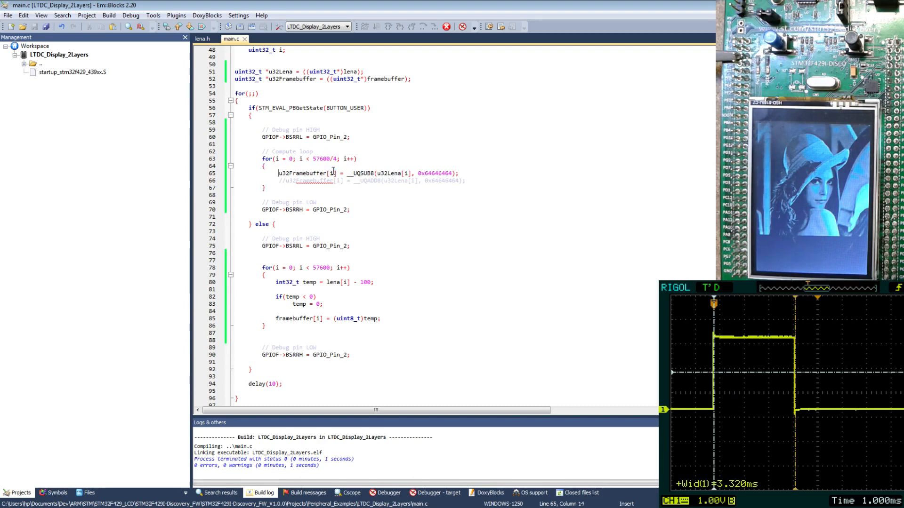
Step: Comment out the __UQSUB8 line, enable the __UQADD8 line adding 0x64646464, and save main.c
text(//)
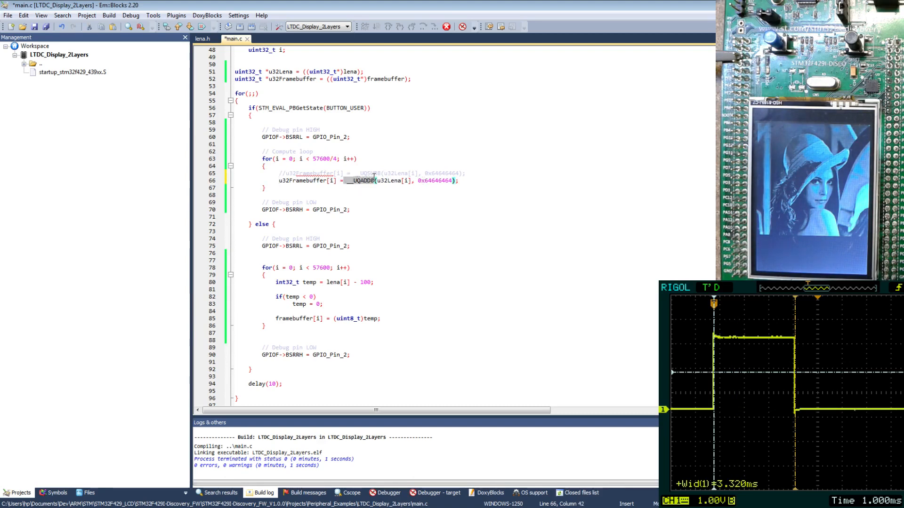
double_click(359, 181)
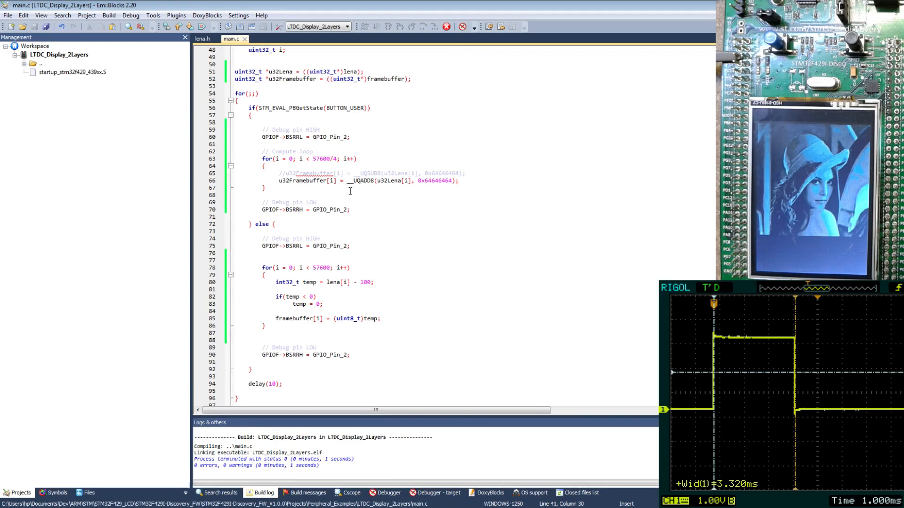
mouse_move(255, 133)
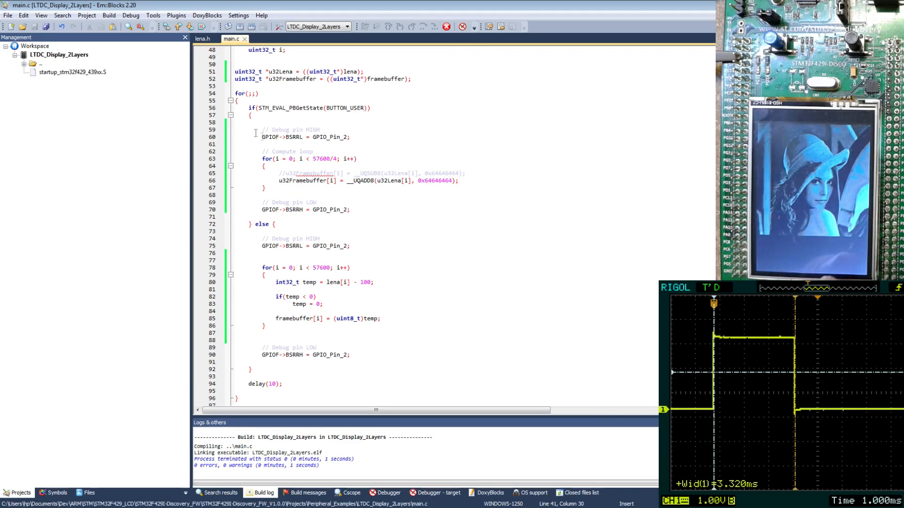
click(354, 181)
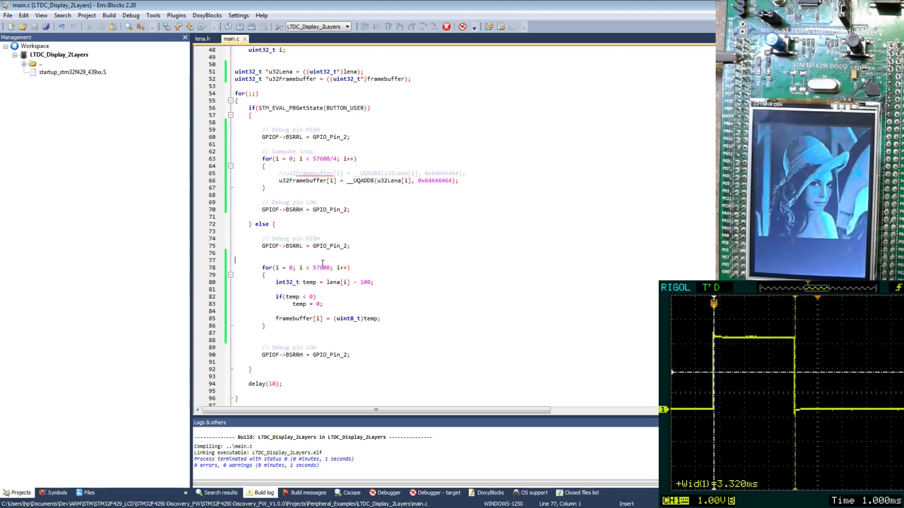
click(305, 184)
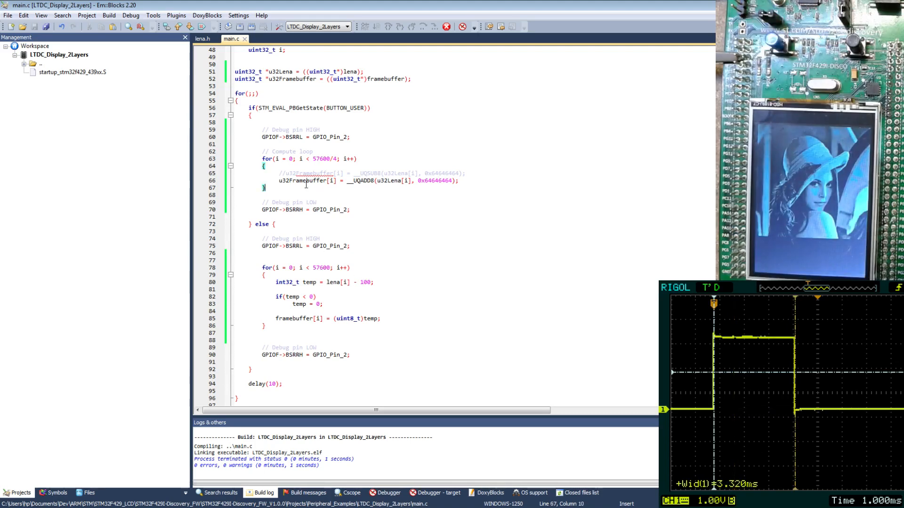
click(276, 181)
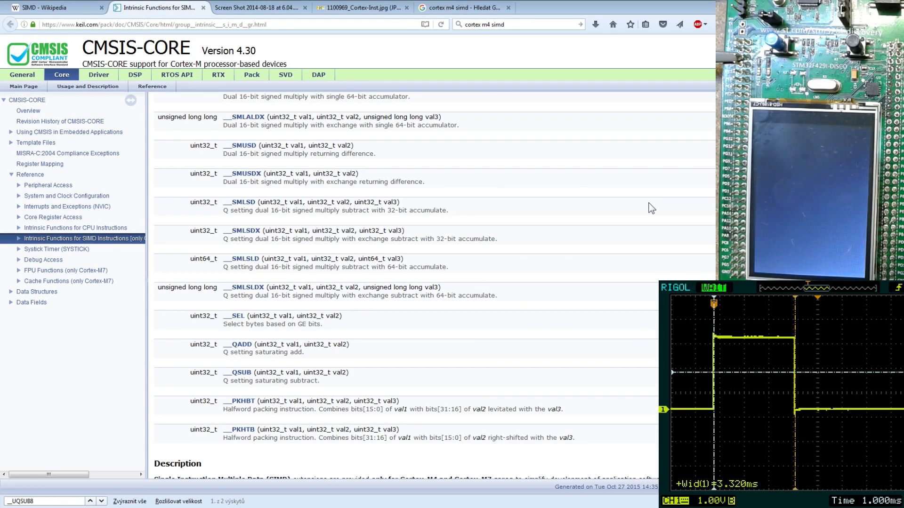
Step: Scroll the Keil CMSIS-CORE SIMD intrinsics list down to entries like __USAD8 and __USAT16
scroll(down, 3)
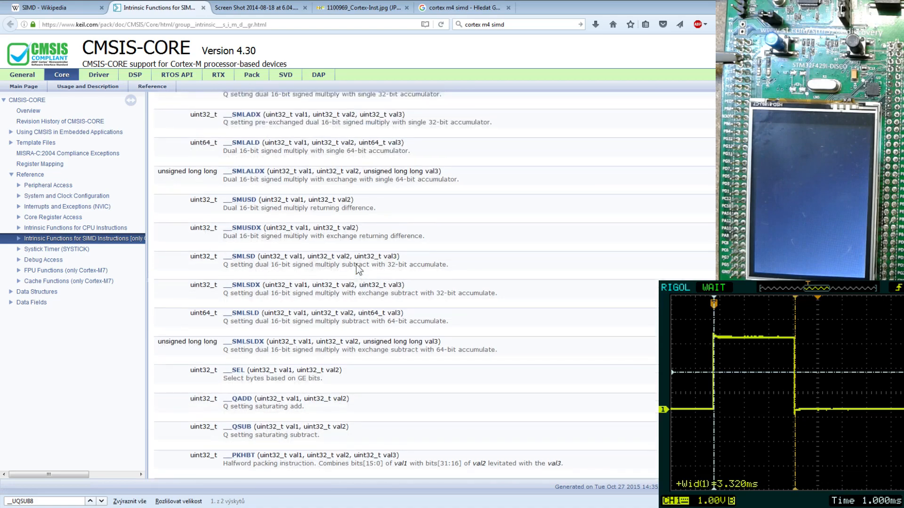
scroll(down, 3)
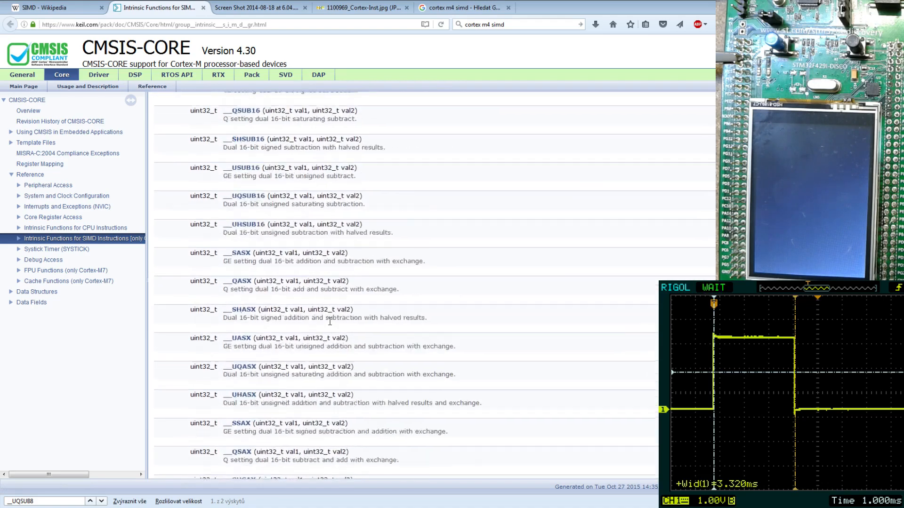
scroll(down, 3)
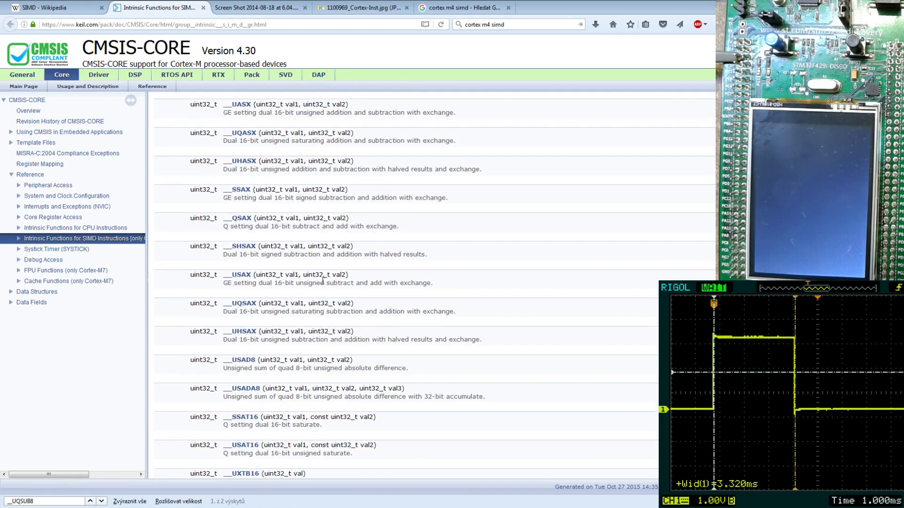